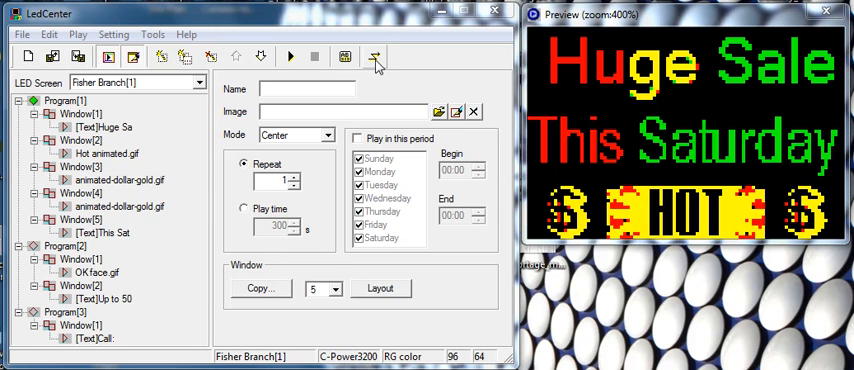
pyautogui.moveTo(378, 62)
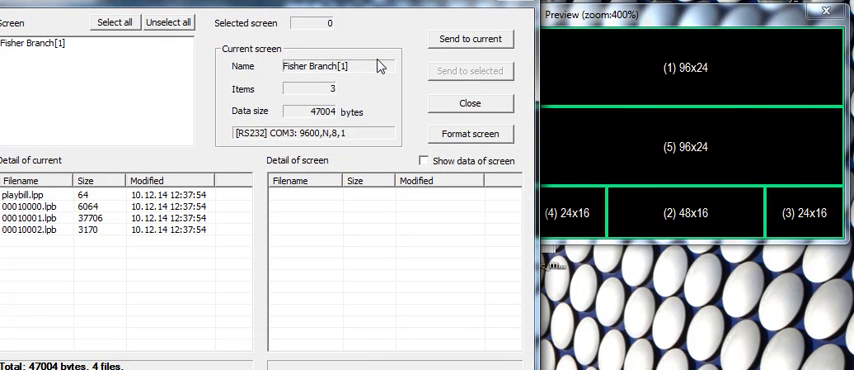
pyautogui.moveTo(435, 110)
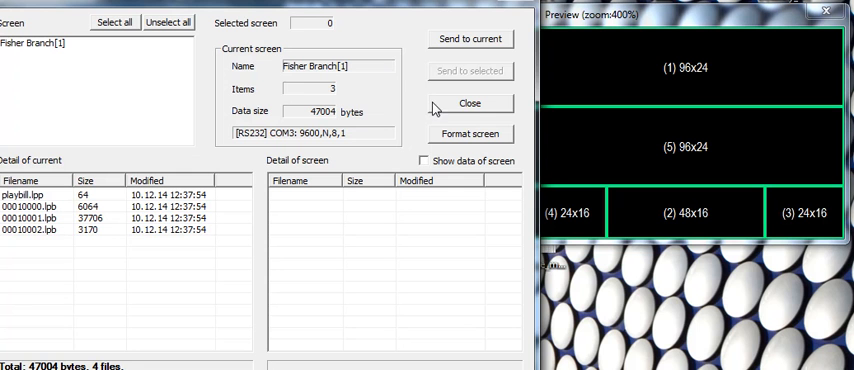
pyautogui.moveTo(247, 90)
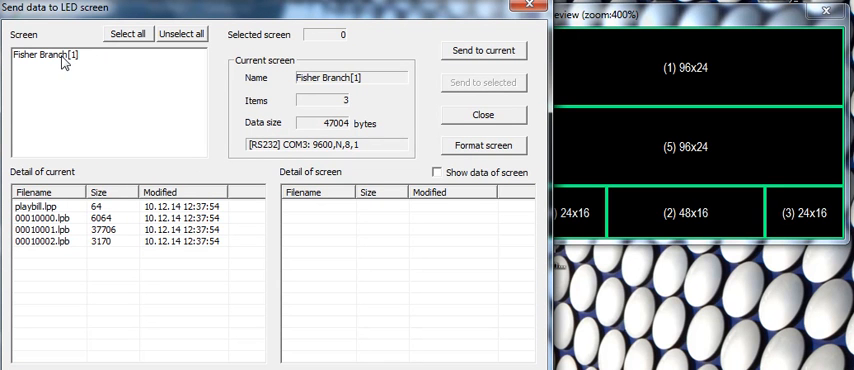
# Select Fisher Branch[1] in the Screen list as the target screen.
pyautogui.click(47, 55)
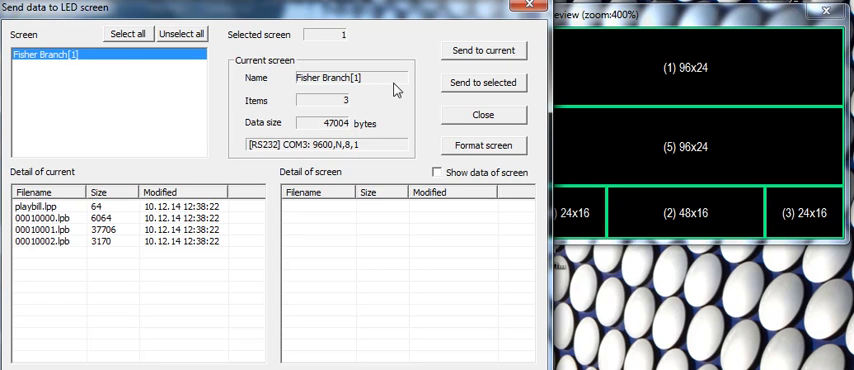
pyautogui.moveTo(482, 57)
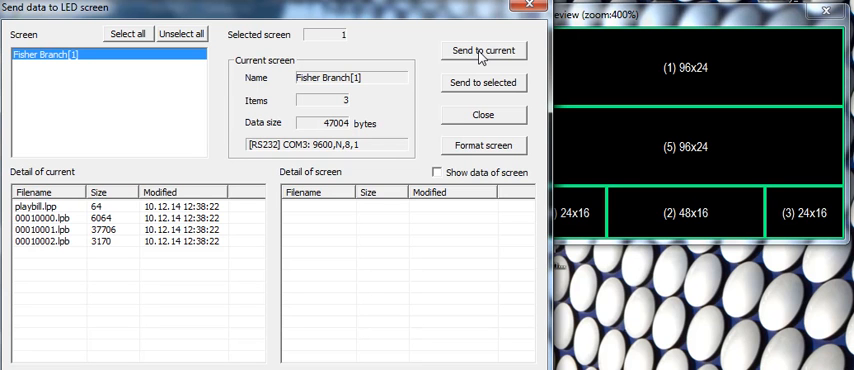
pyautogui.moveTo(172, 175)
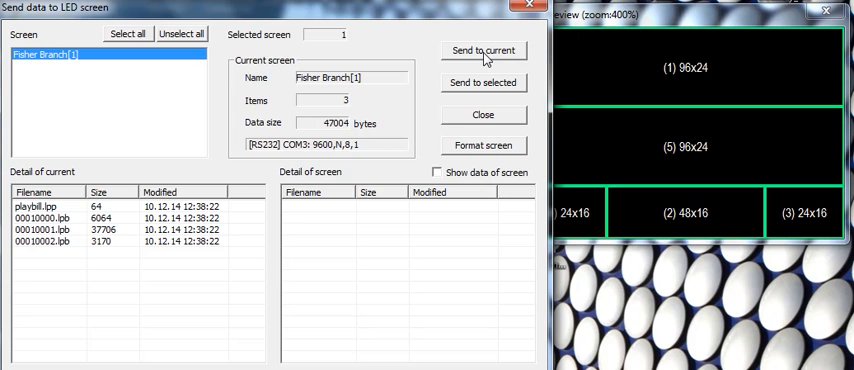
# Send the four programs to Fisher Branch[1] with Send to current, triggering the COM3 error.
pyautogui.click(483, 50)
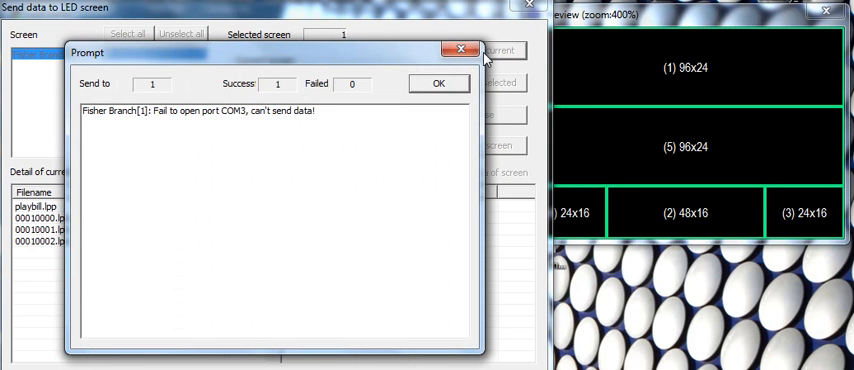
pyautogui.moveTo(145, 120)
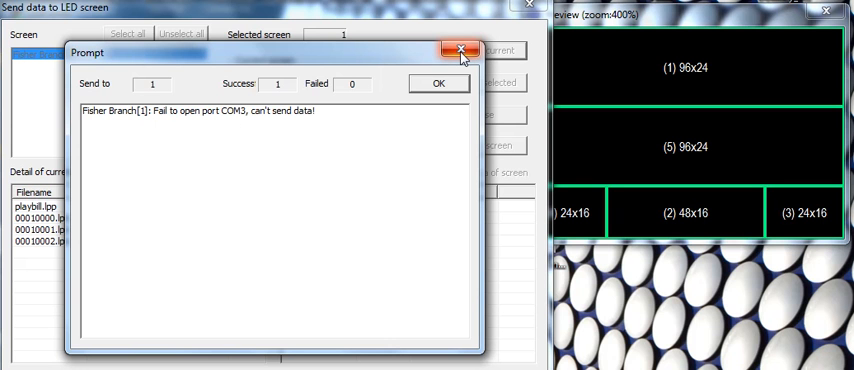
# Close the Prompt dialog reporting that COM3 could not be opened.
pyautogui.click(459, 50)
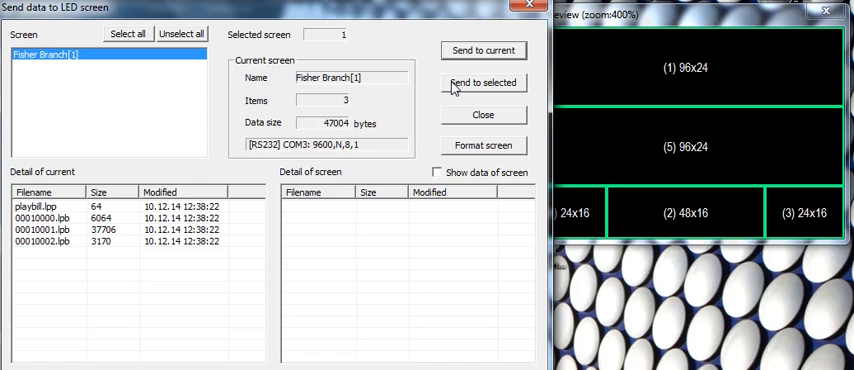
pyautogui.moveTo(437, 139)
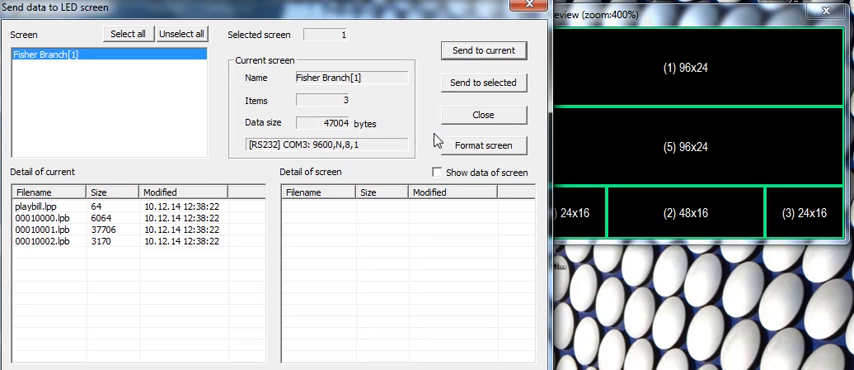